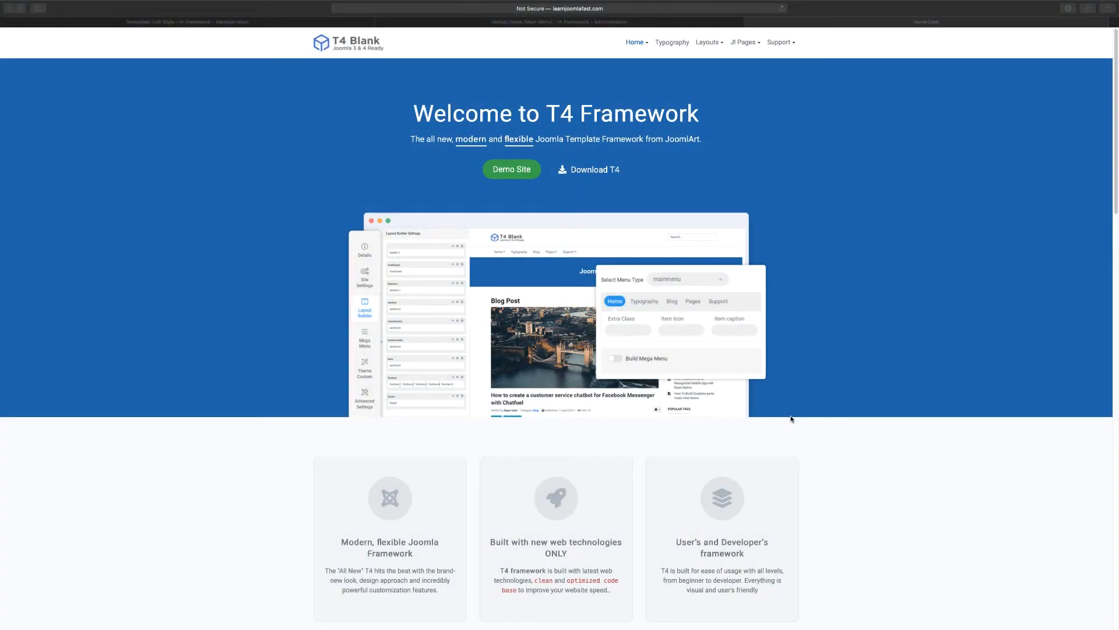
mouse_move(752, 219)
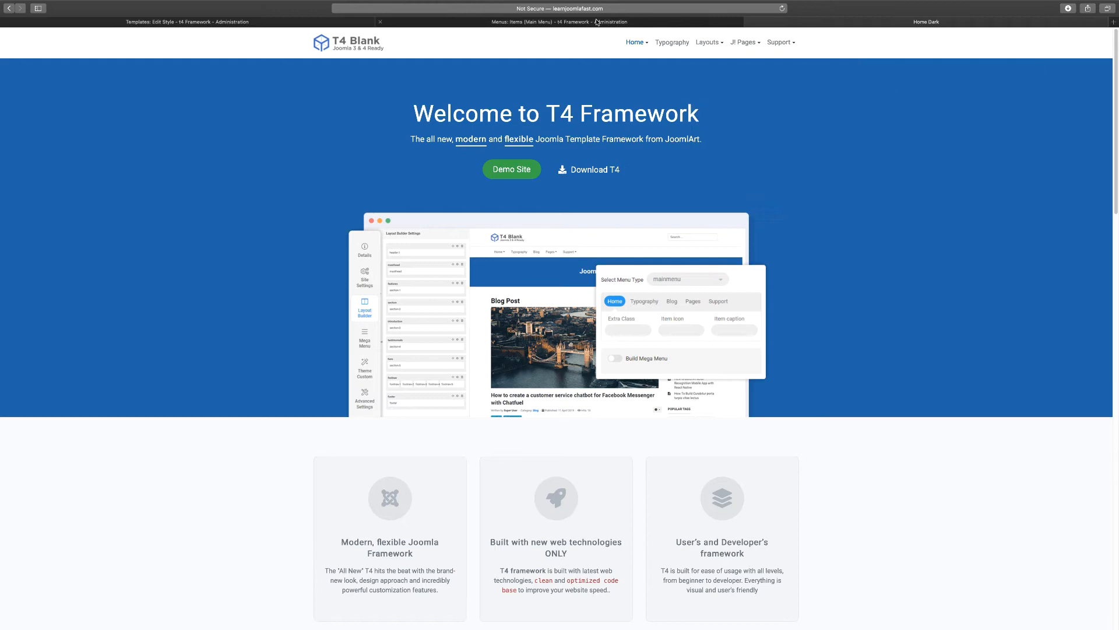
- Show the Joomla administrator's Main Menu items list, including the Home Dark item
left_click(707, 42)
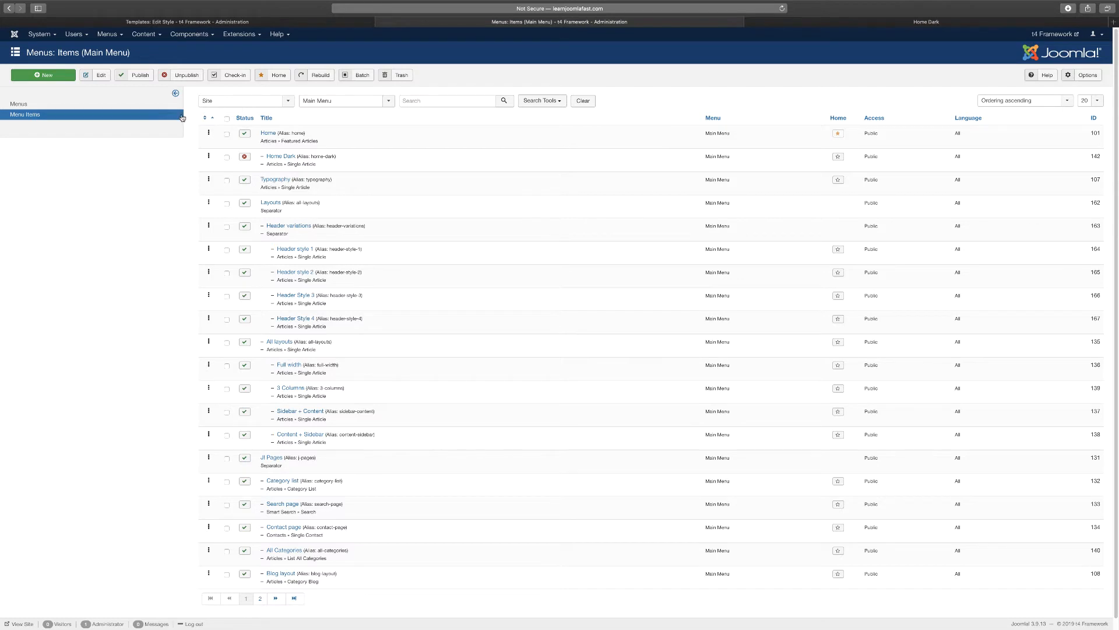
left_click(108, 34)
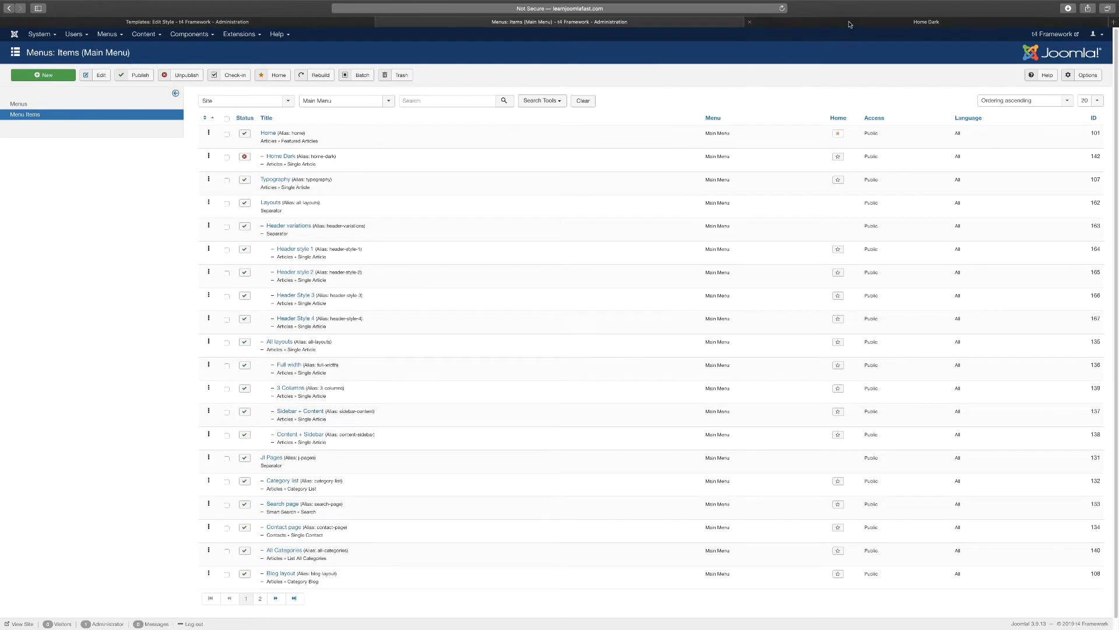
- Return to the T4 Blank home page and reveal the Layouts mega menu's header and position options
left_click(925, 21)
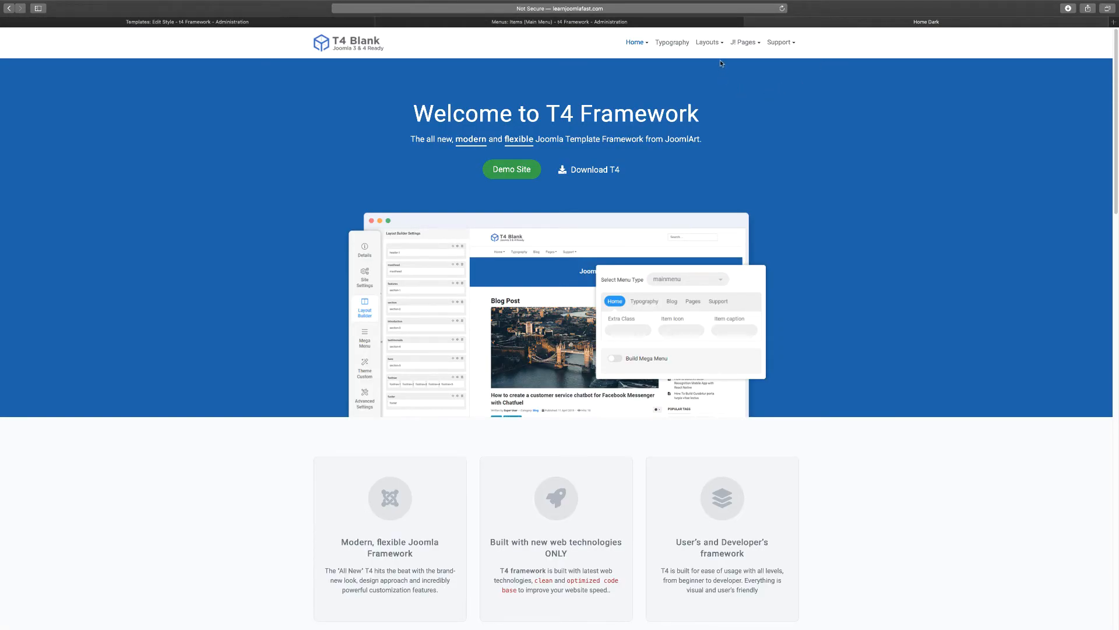
left_click(707, 42)
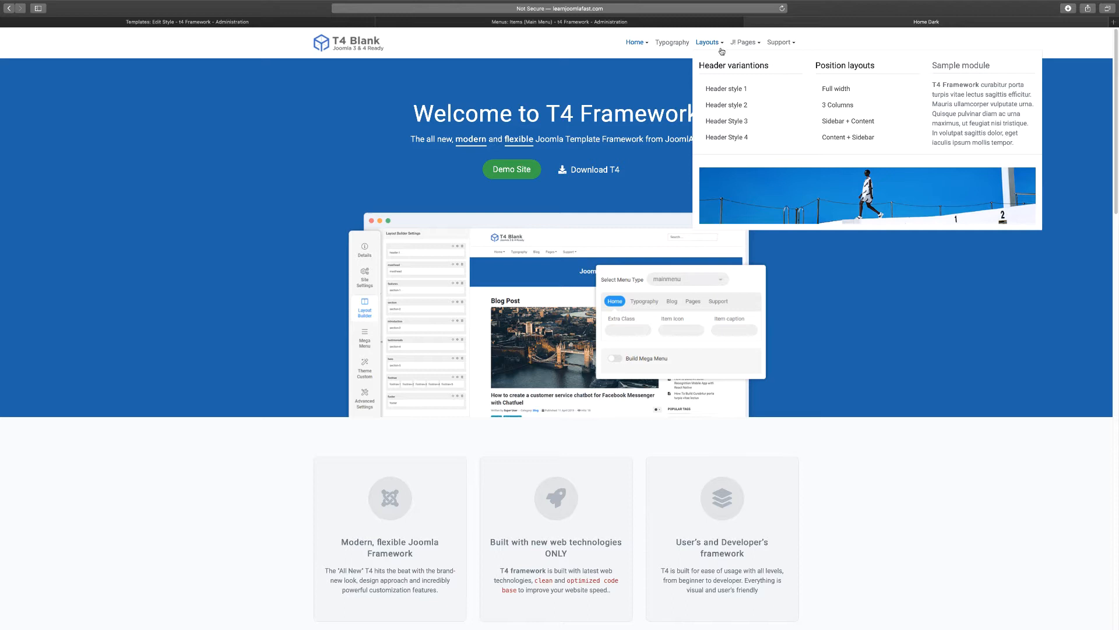
mouse_move(727, 89)
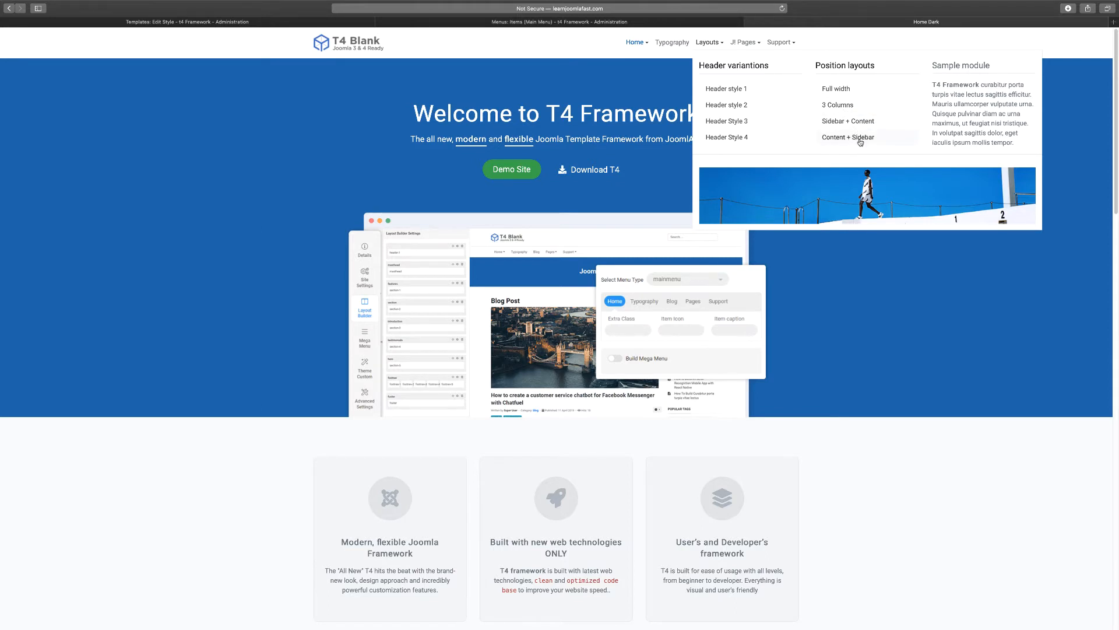
mouse_move(727, 89)
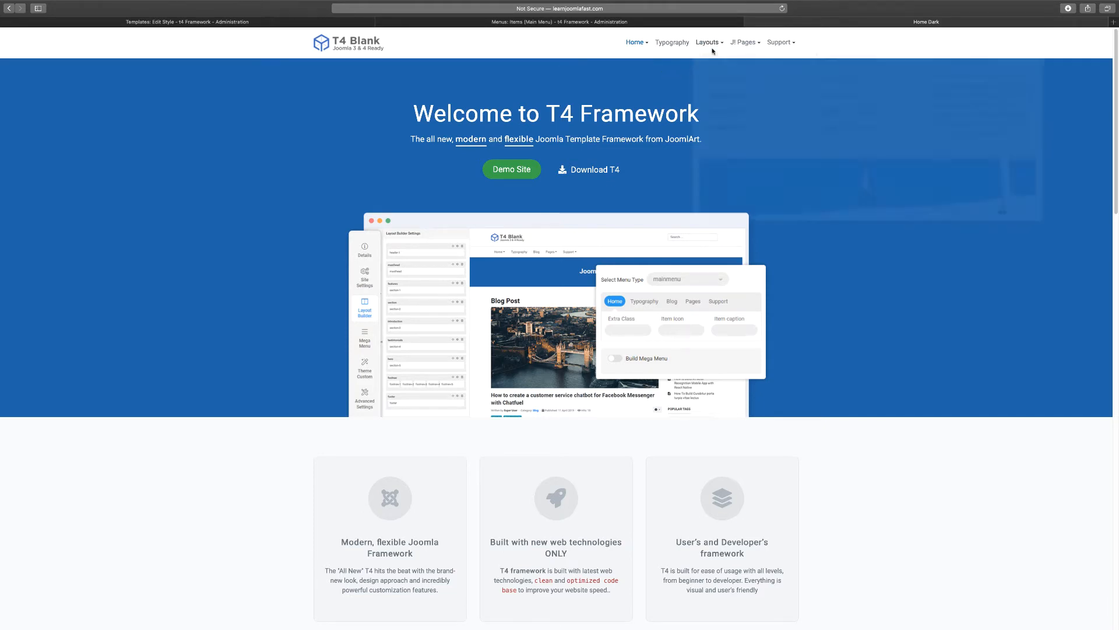
left_click(707, 42)
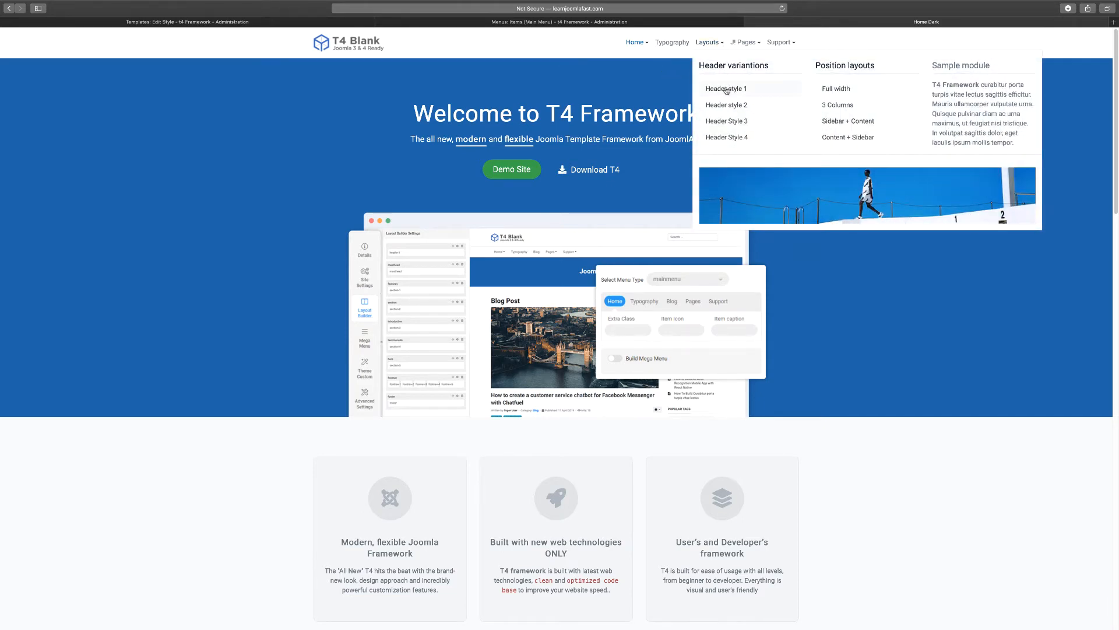
- Visit the Header style 1 demo page, then the Header style 2 demo page
left_click(727, 88)
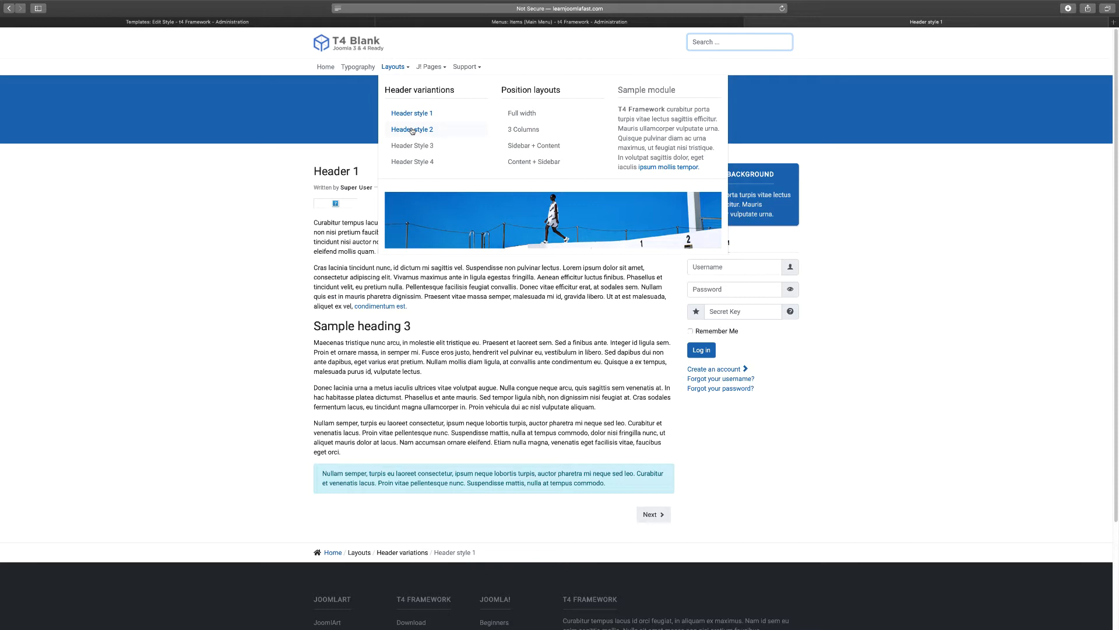
left_click(411, 129)
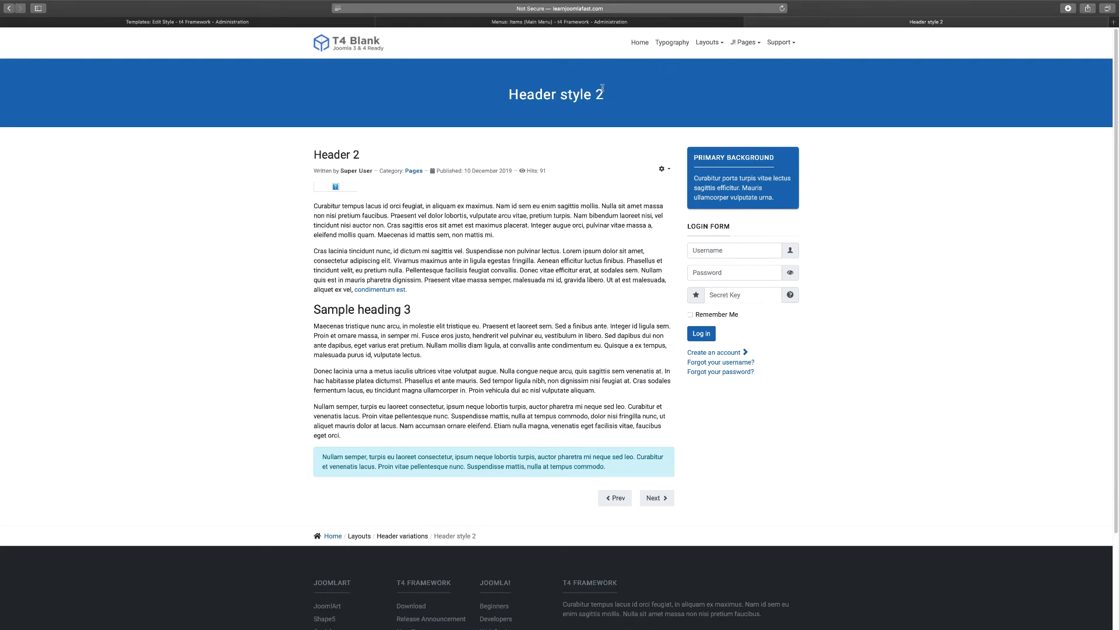
mouse_move(589, 98)
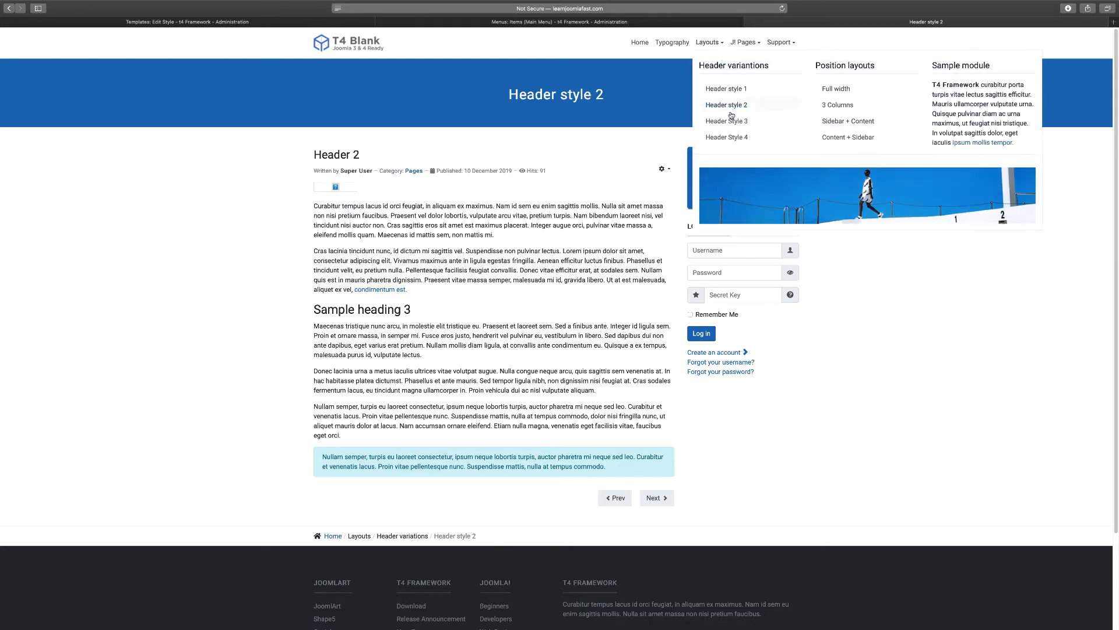
- View the Header Style 3 and Header Style 4 pages, then reopen the Layouts menu
left_click(725, 121)
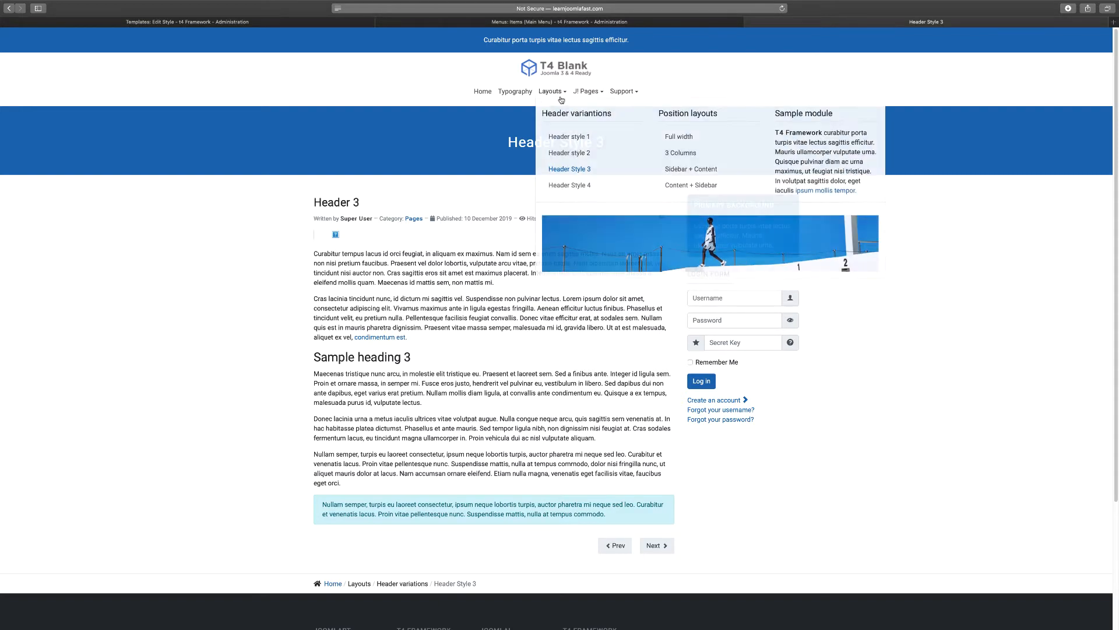
left_click(569, 185)
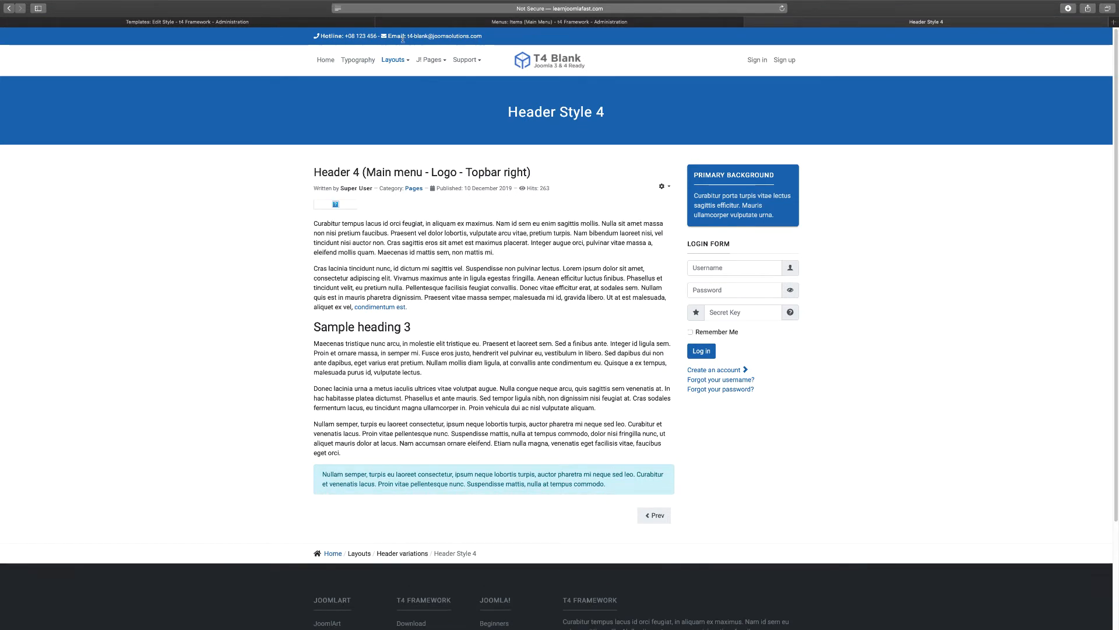
mouse_move(757, 60)
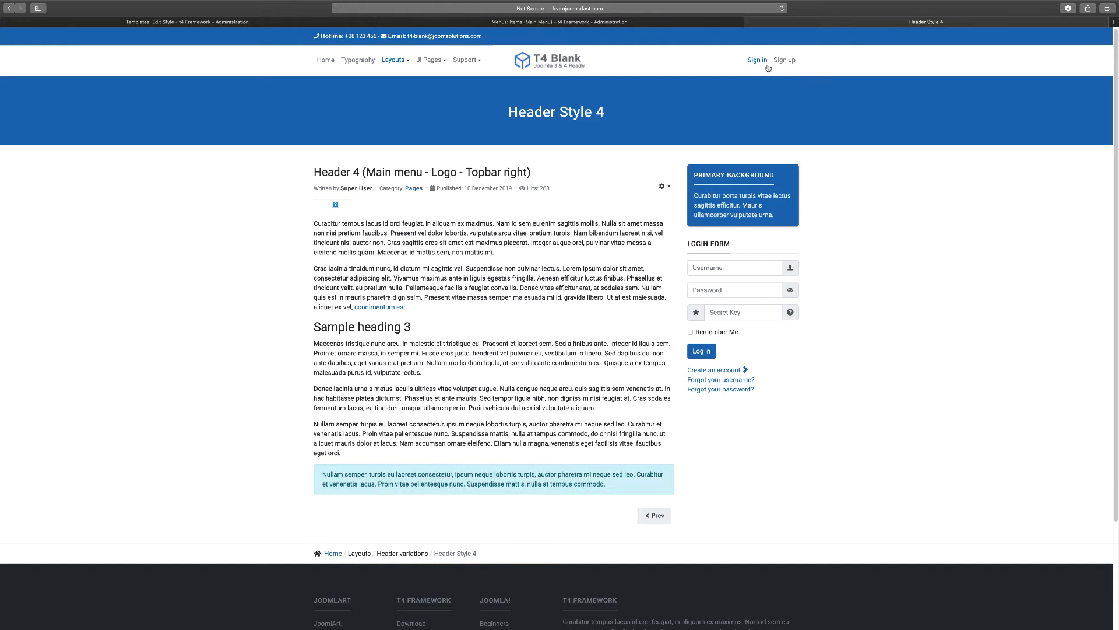
left_click(393, 60)
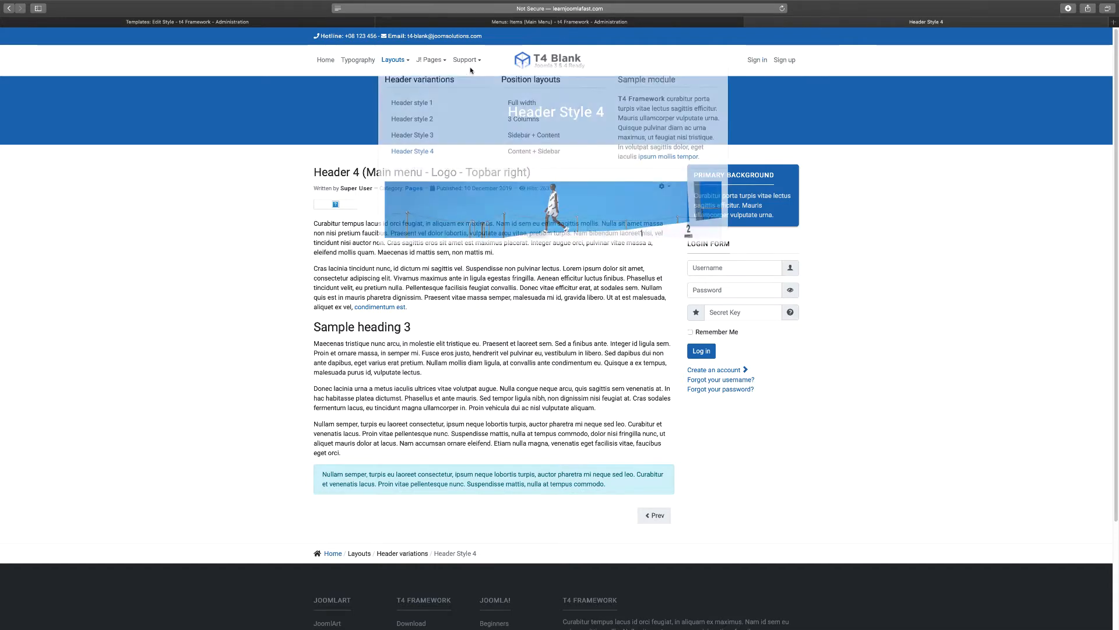
left_click(429, 60)
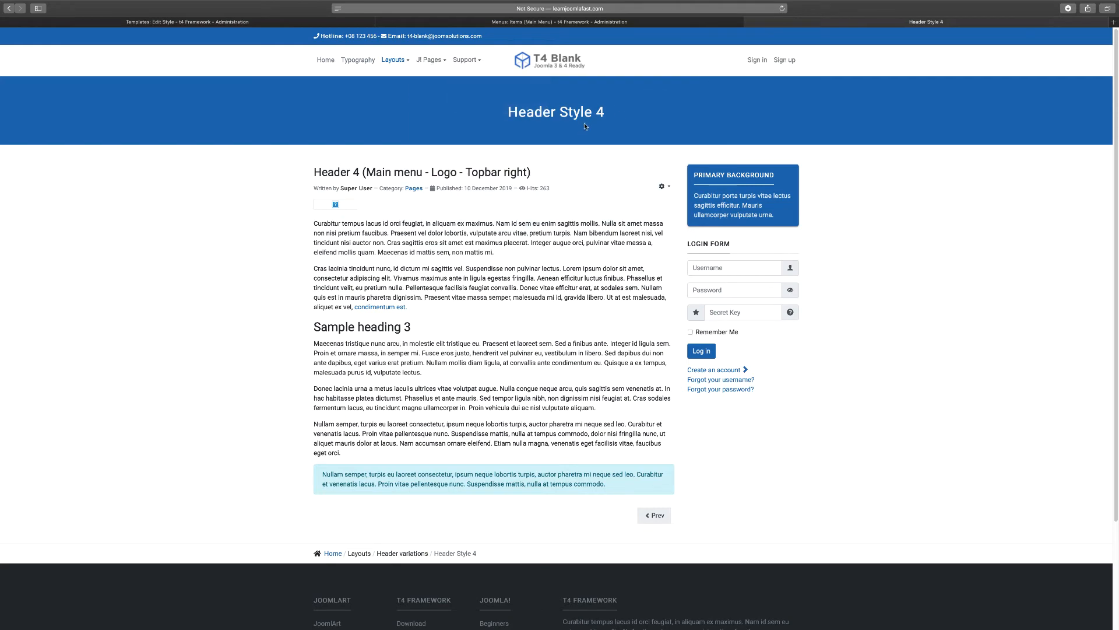
mouse_move(633, 112)
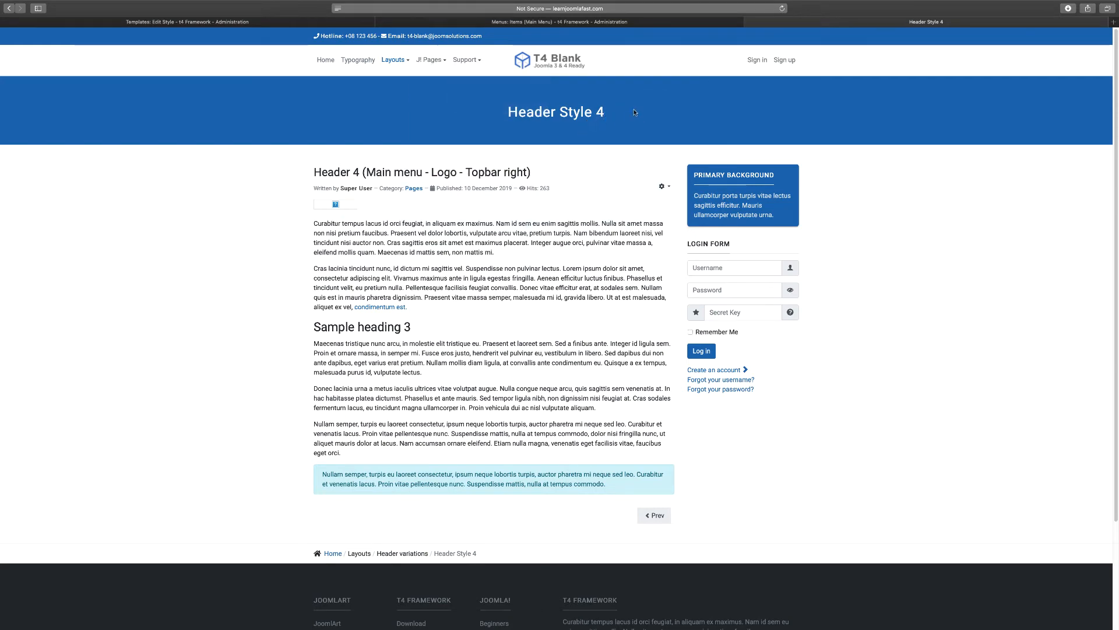
left_click(393, 60)
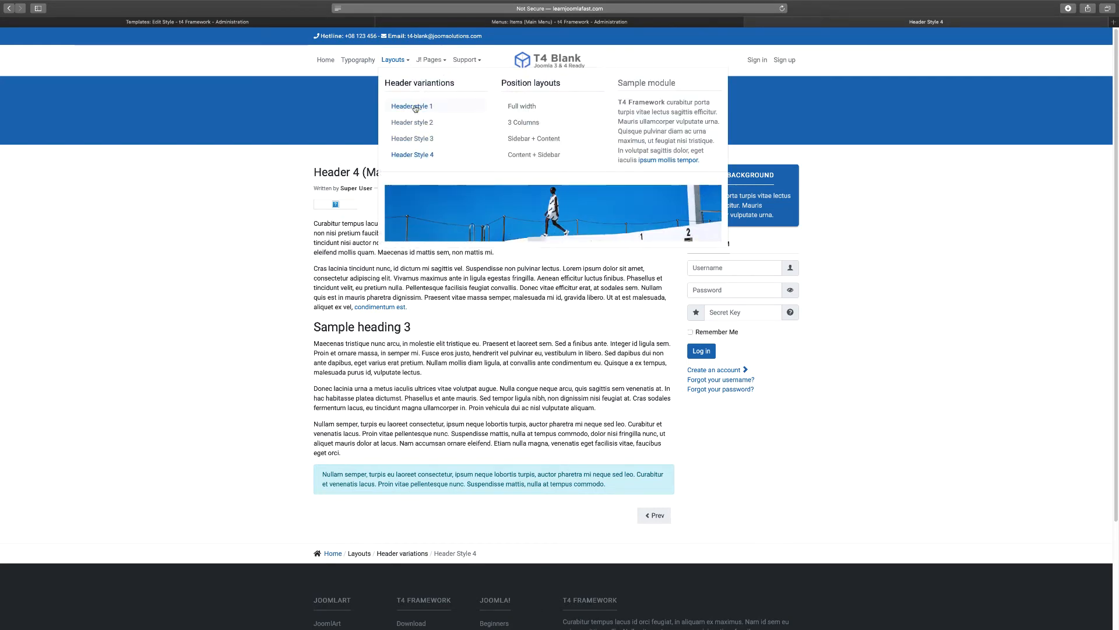
- Open the Full Width Layout demo page and show the Layouts menu again
left_click(521, 105)
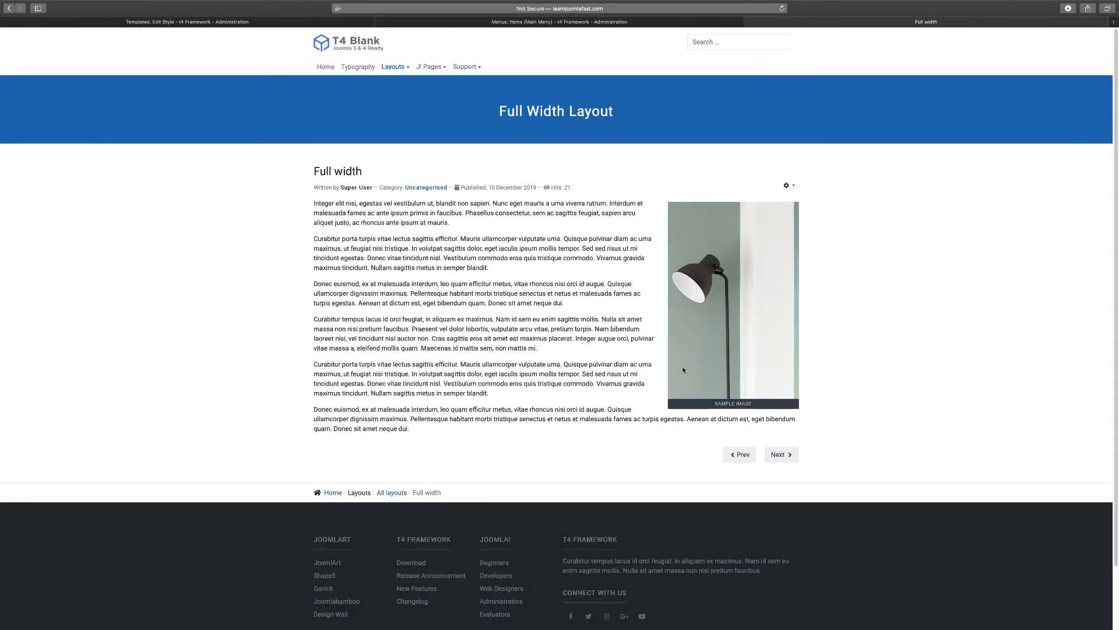
mouse_move(196, 121)
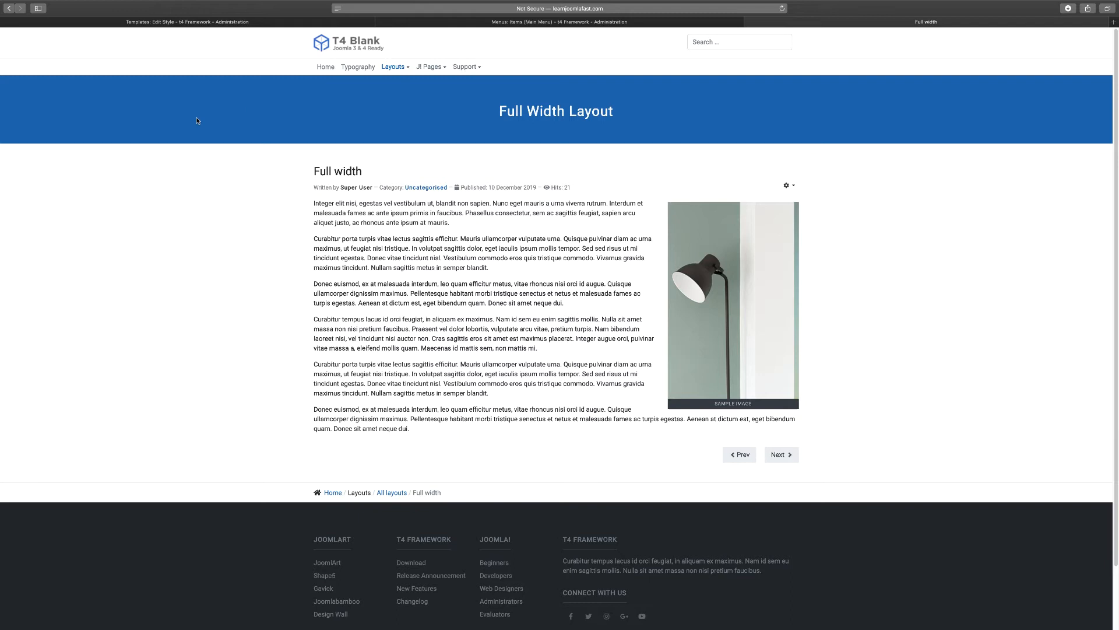
mouse_move(35, 110)
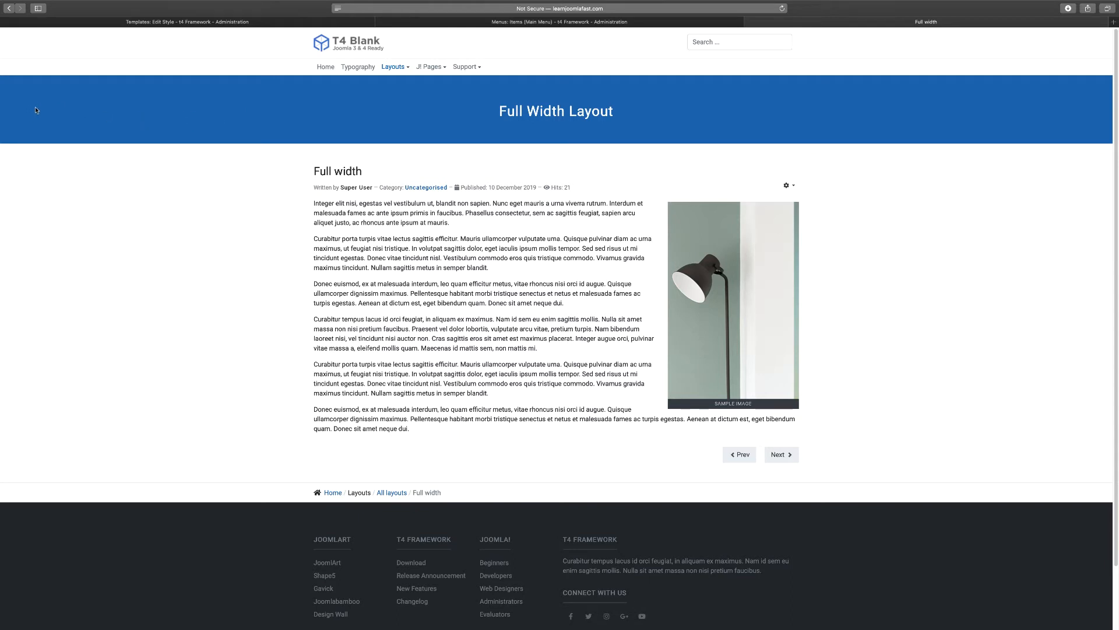
mouse_move(1070, 105)
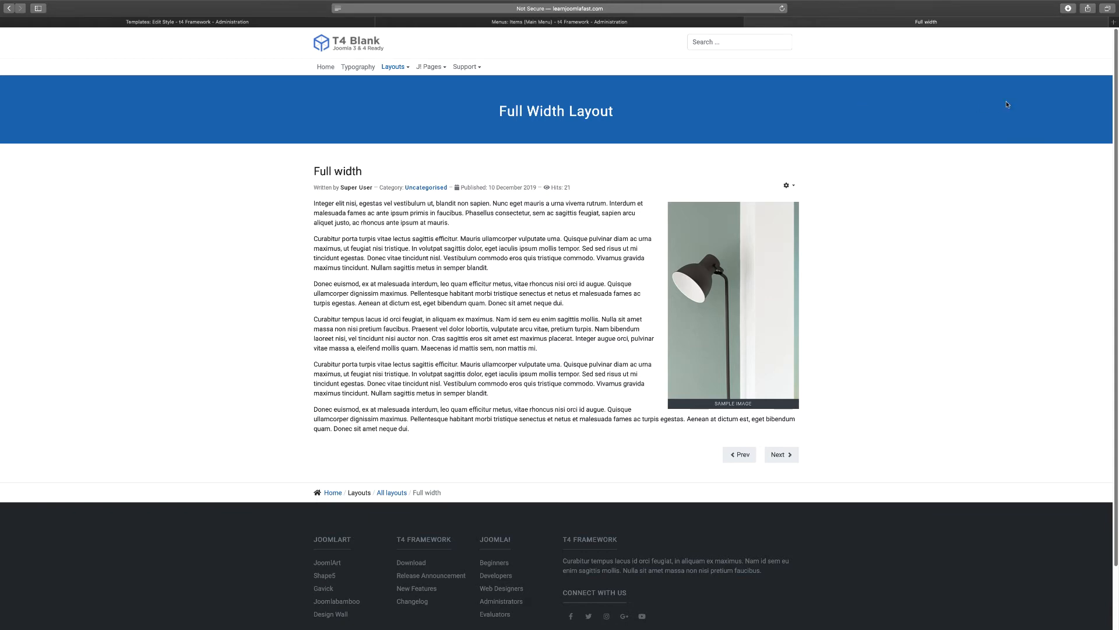
mouse_move(60, 108)
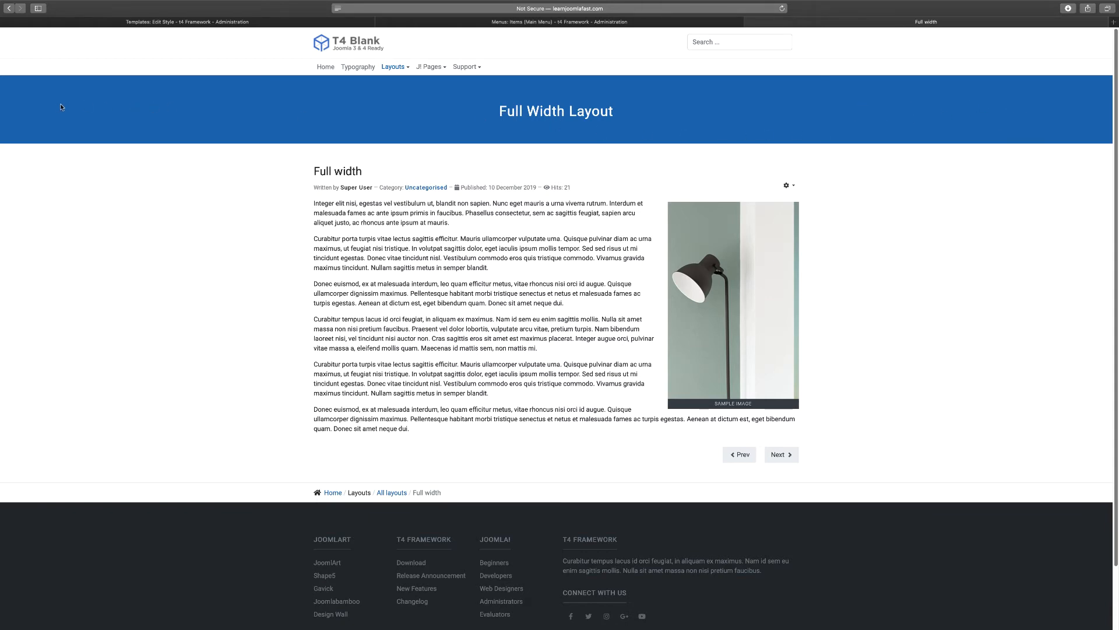
mouse_move(375, 93)
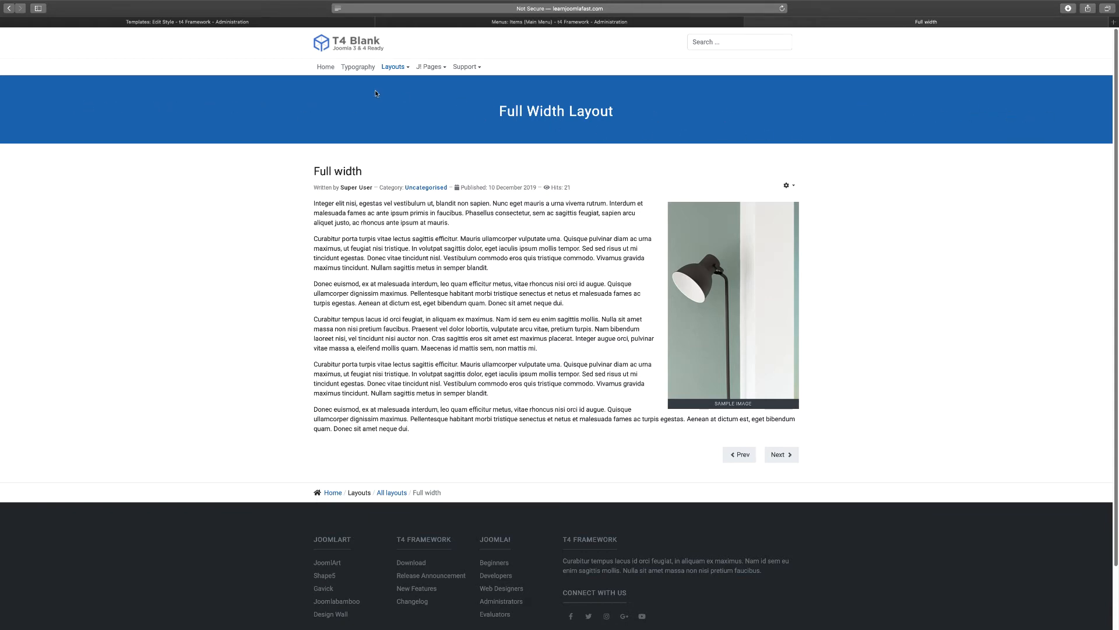
left_click(392, 66)
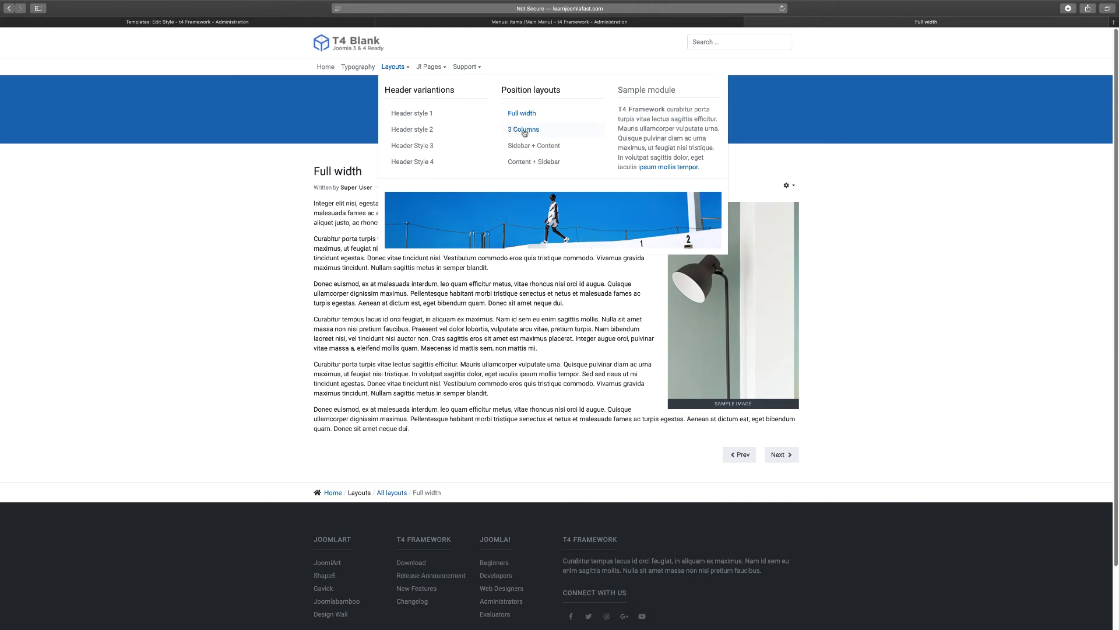
- Open the Sidebar Left + Content demo page and reopen the Layouts menu
left_click(523, 130)
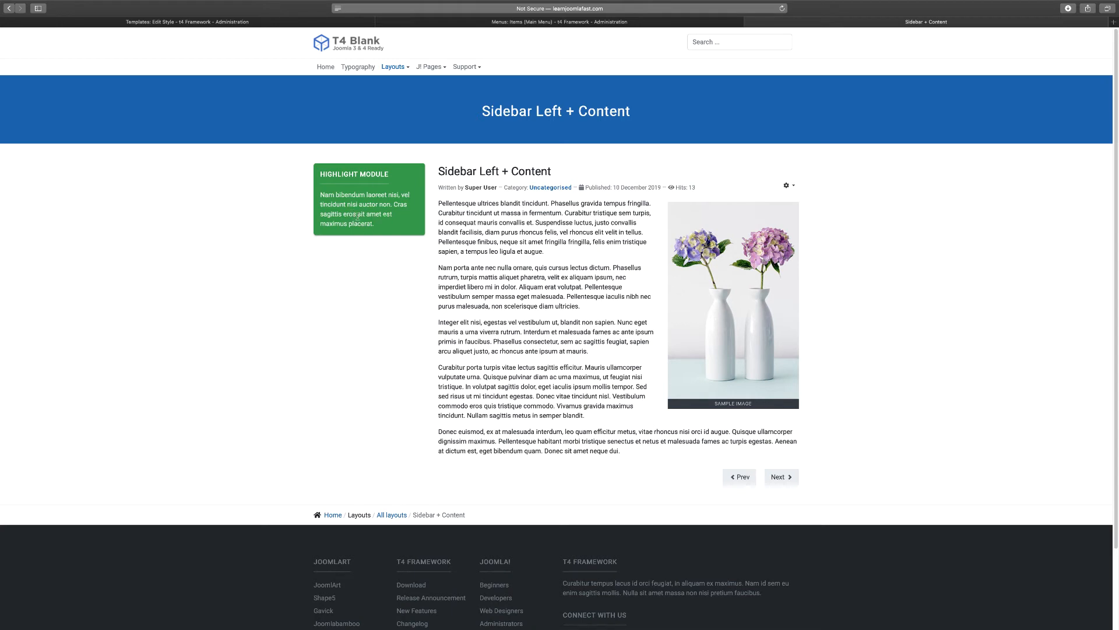
mouse_move(637, 304)
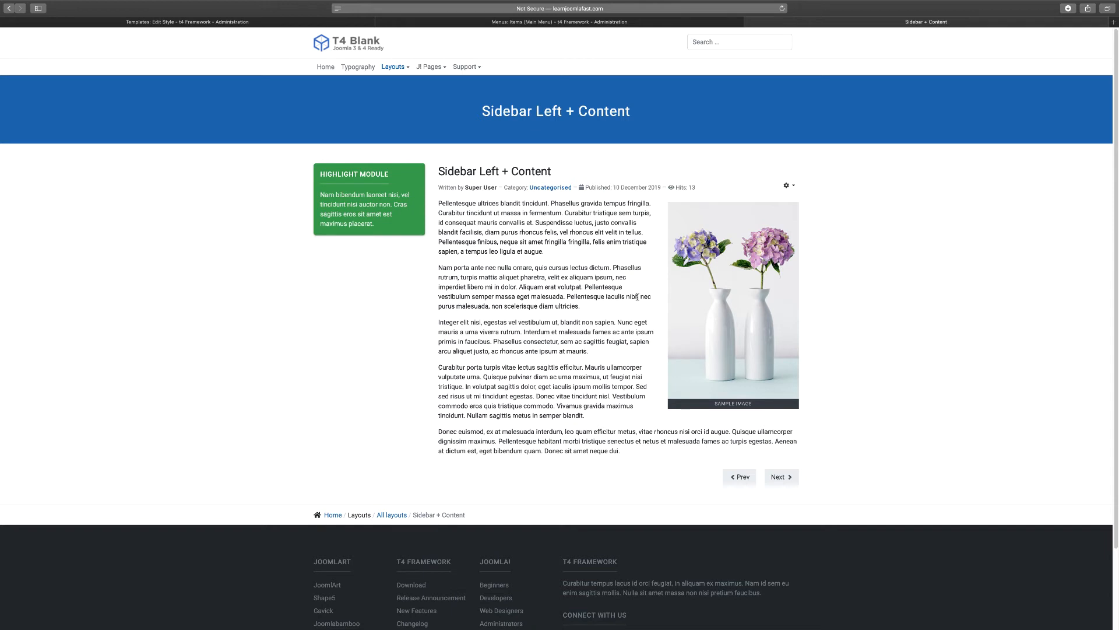
left_click(392, 66)
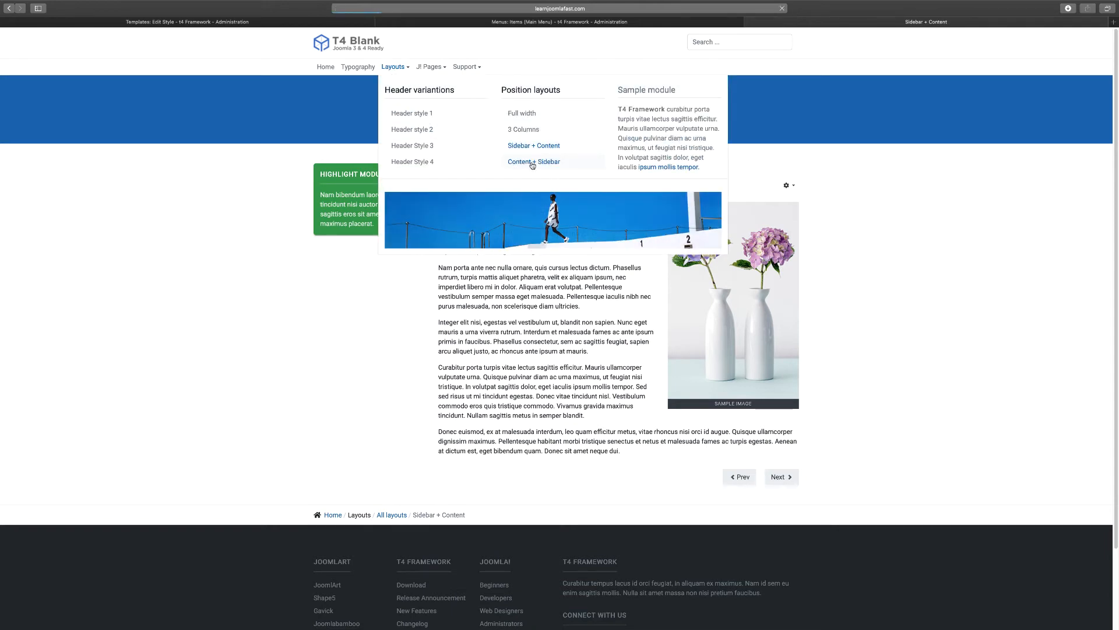
- View the Content + Sidebar Right page, then return to the Main Menu items admin list
left_click(533, 161)
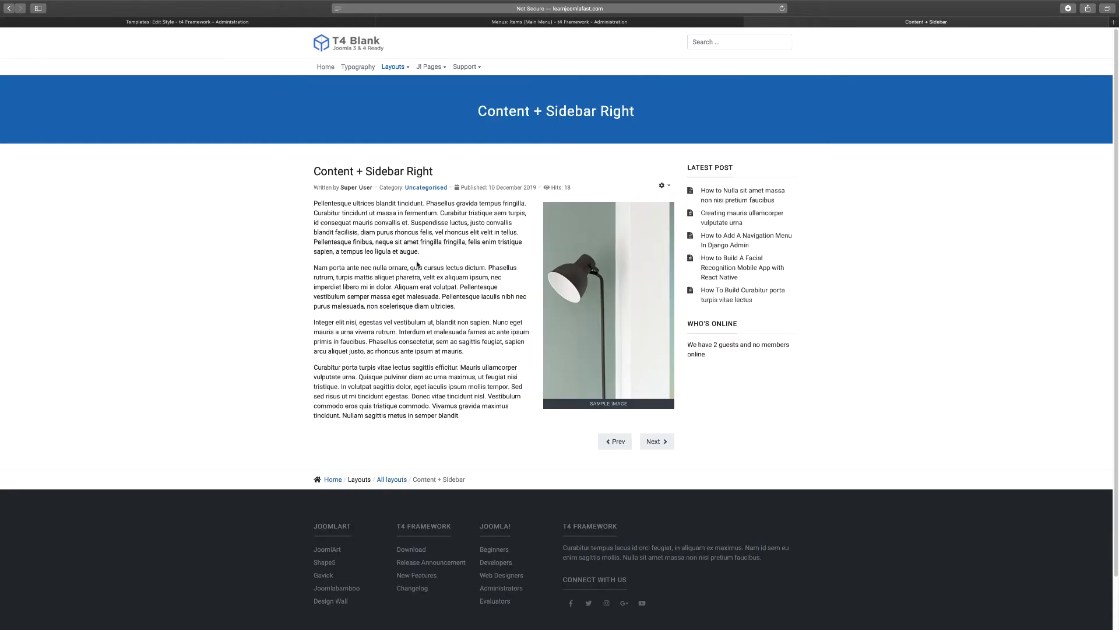
mouse_move(825, 220)
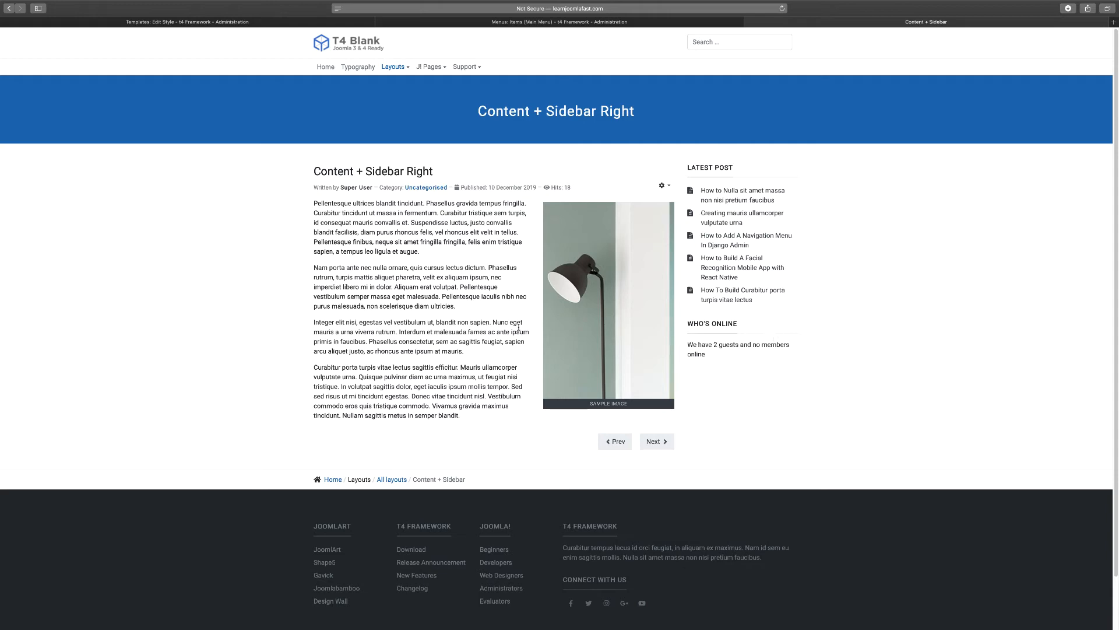
left_click(393, 66)
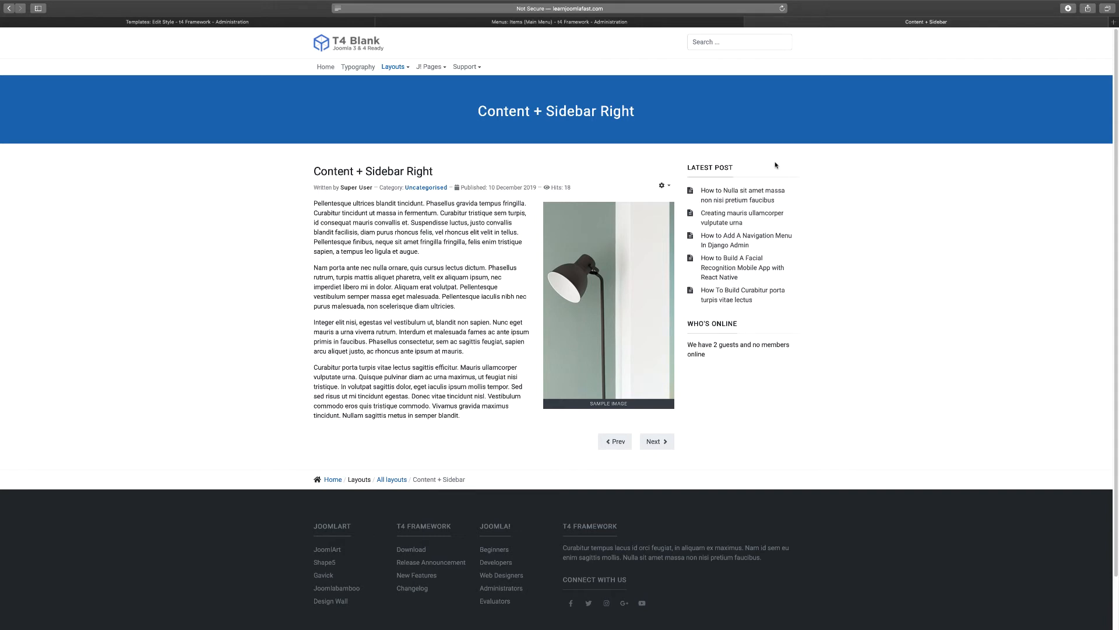
mouse_move(541, 35)
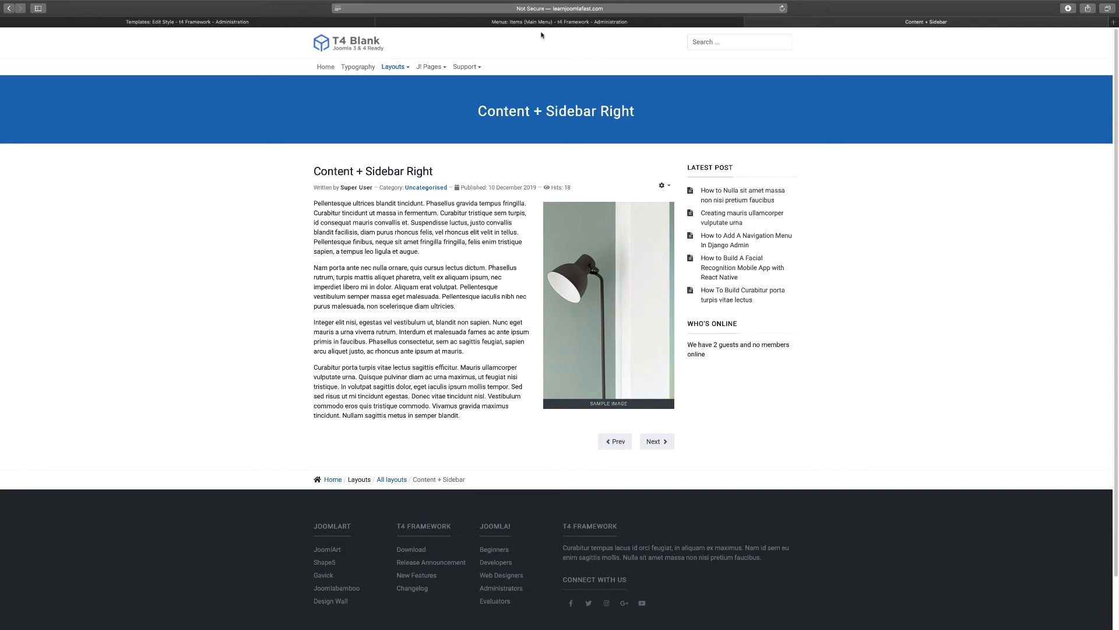
left_click(542, 21)
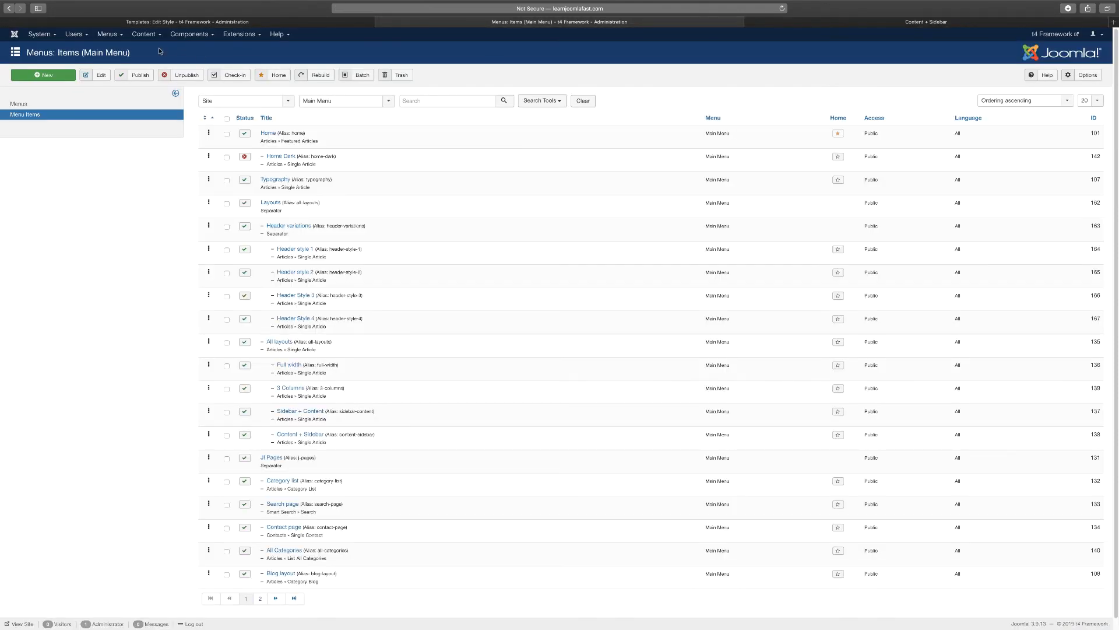
- Review the Main Menu items and Content menu, then return to the Content + Sidebar Right page
left_click(108, 33)
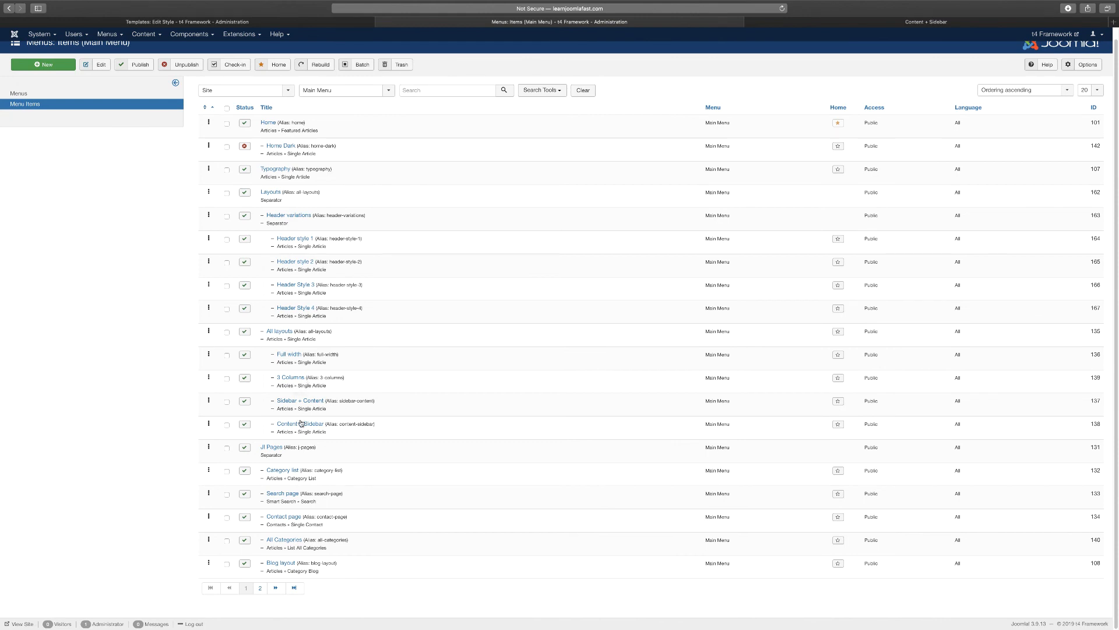
mouse_move(289, 354)
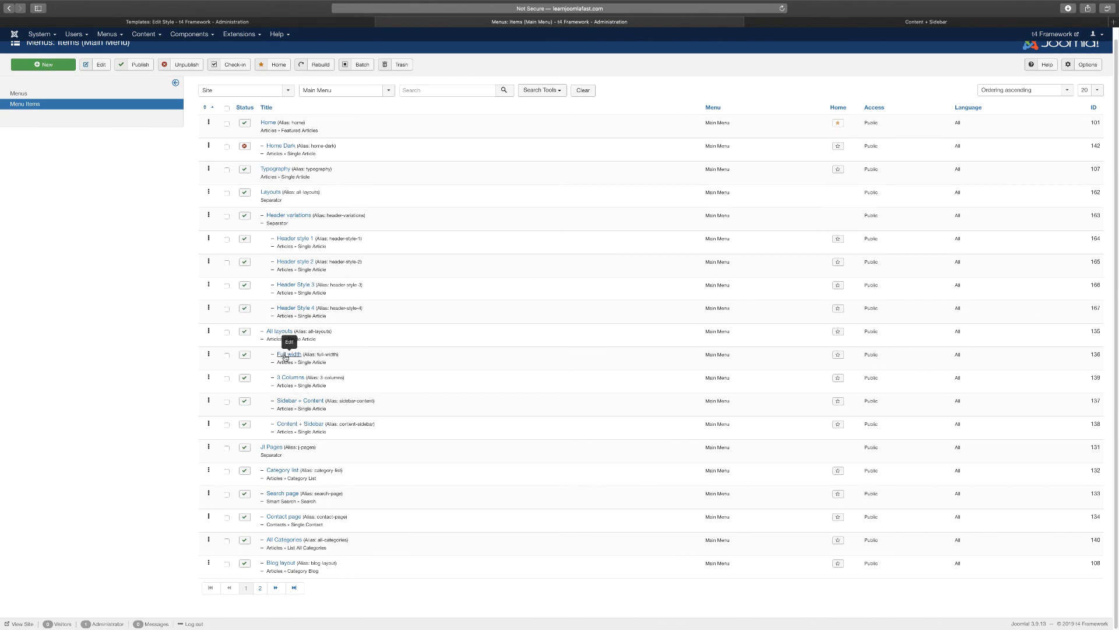
mouse_move(290, 380)
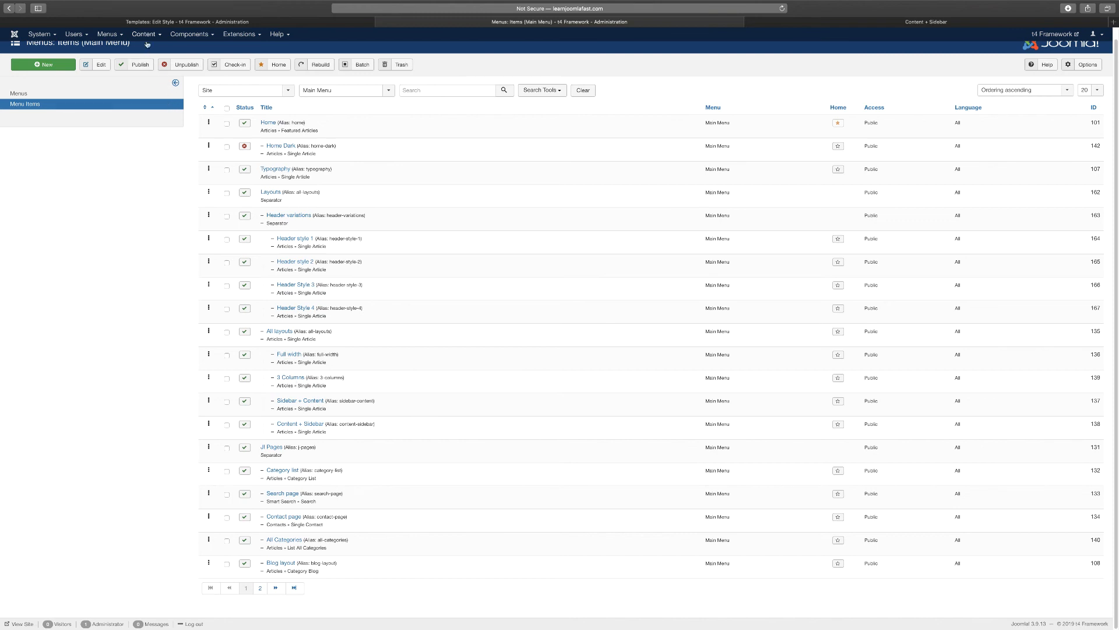
left_click(144, 34)
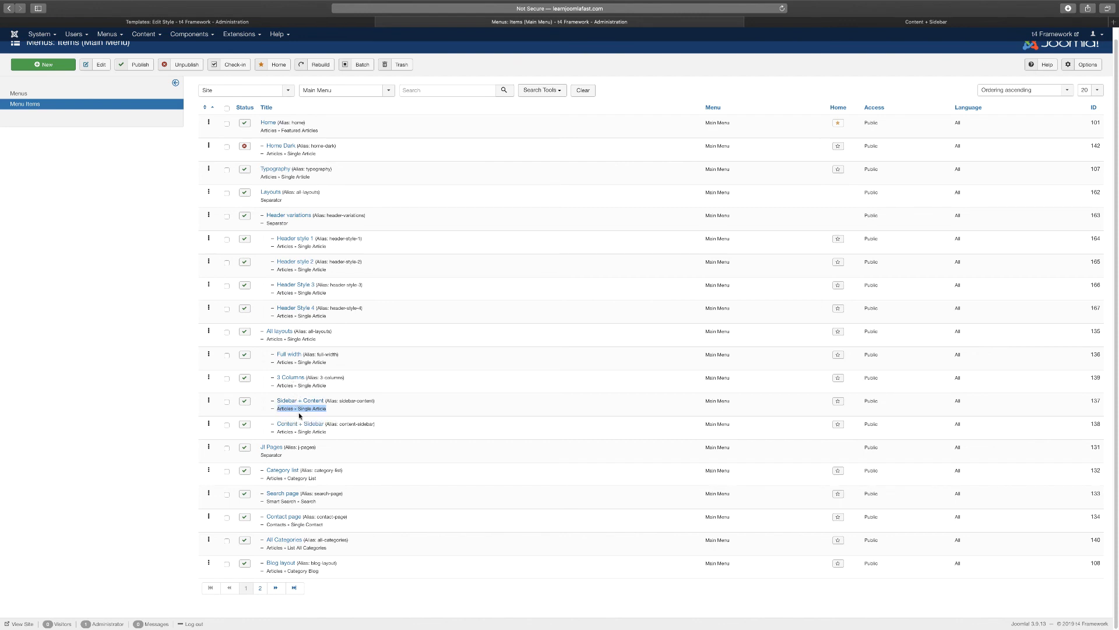
left_click(144, 34)
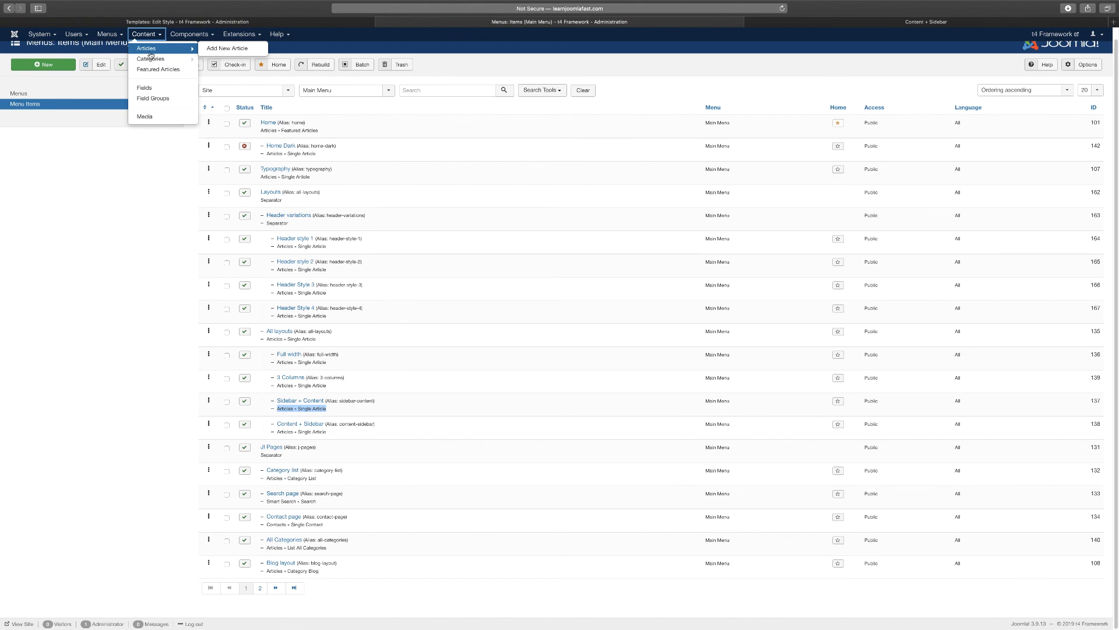
mouse_move(308, 350)
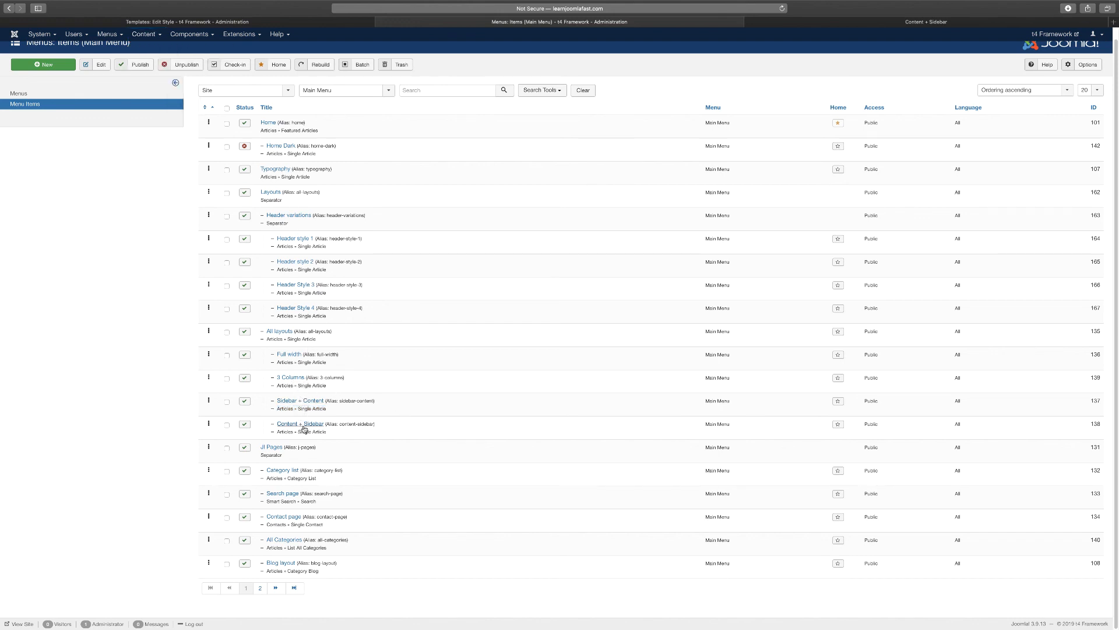
left_click(143, 33)
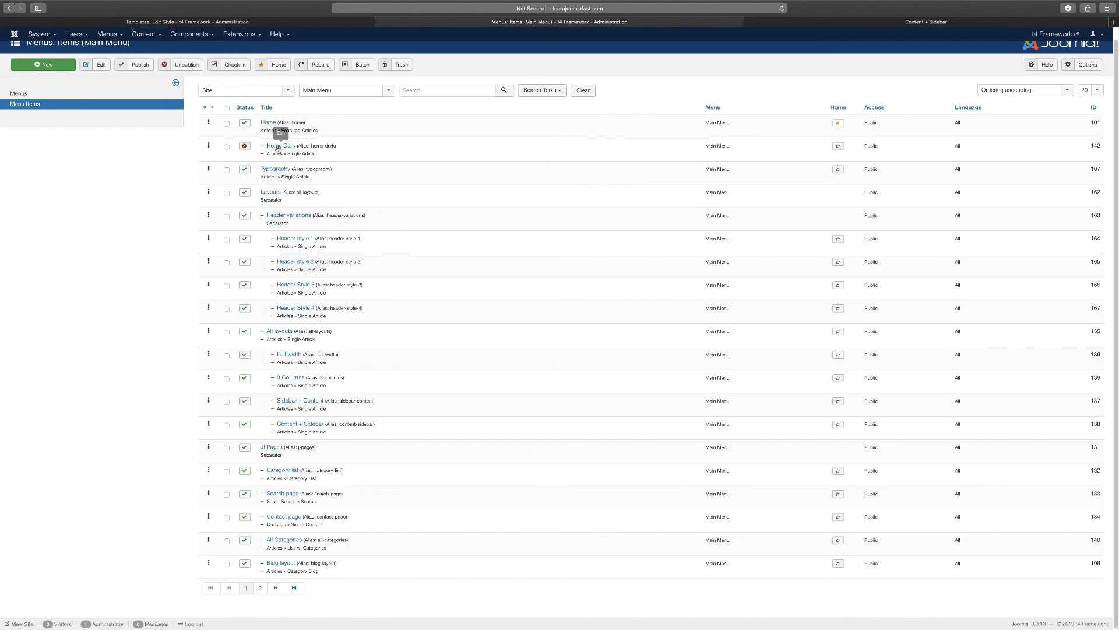
left_click(926, 22)
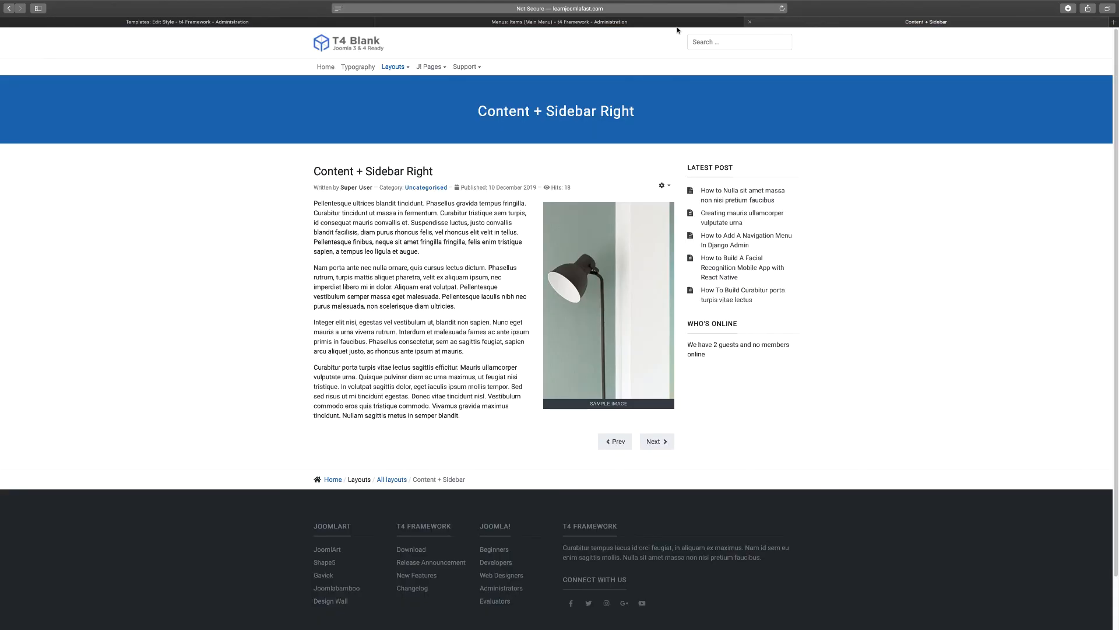